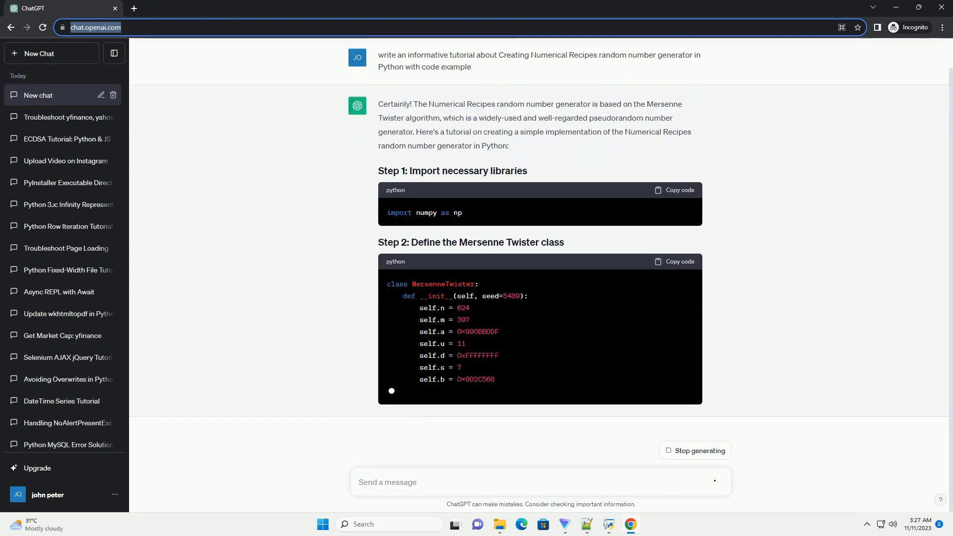
scroll(down, 3)
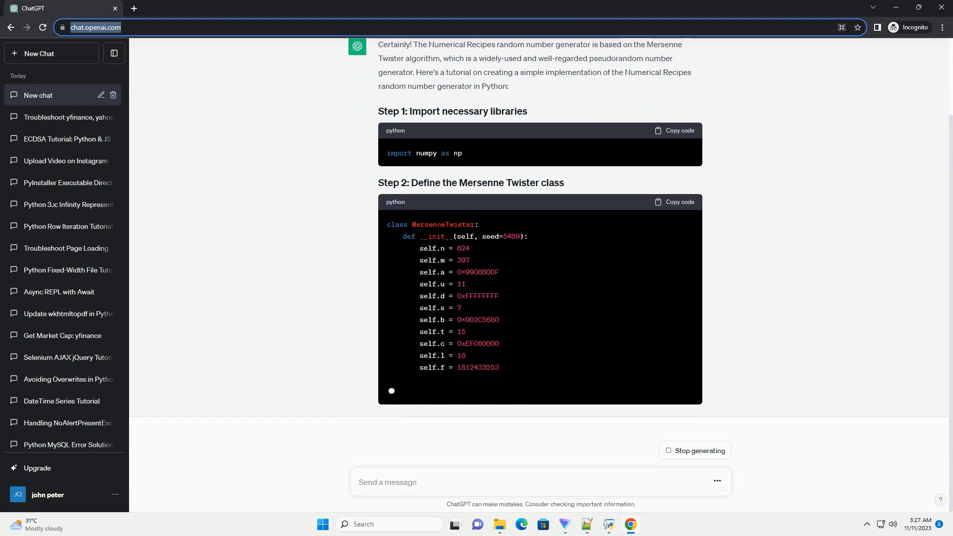
scroll(down, 3)
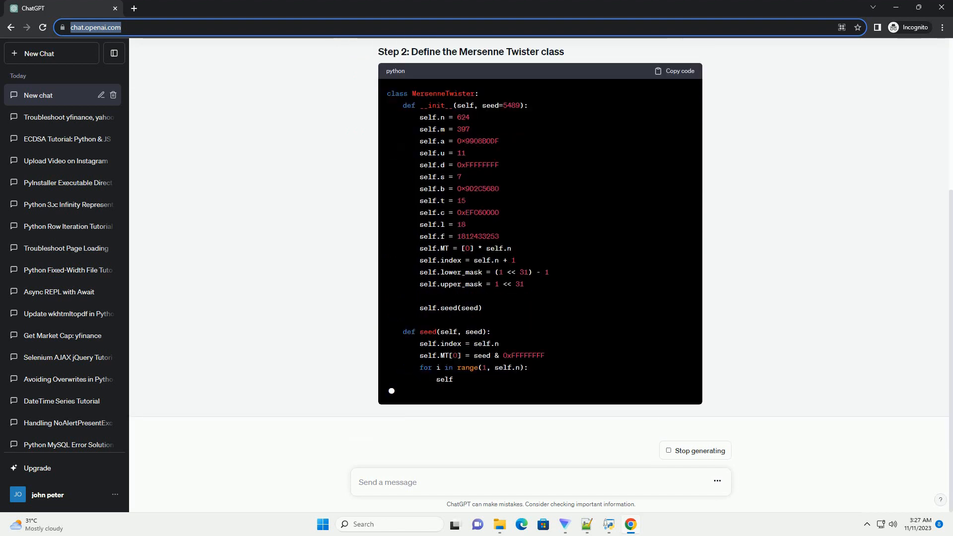
scroll(down, 3)
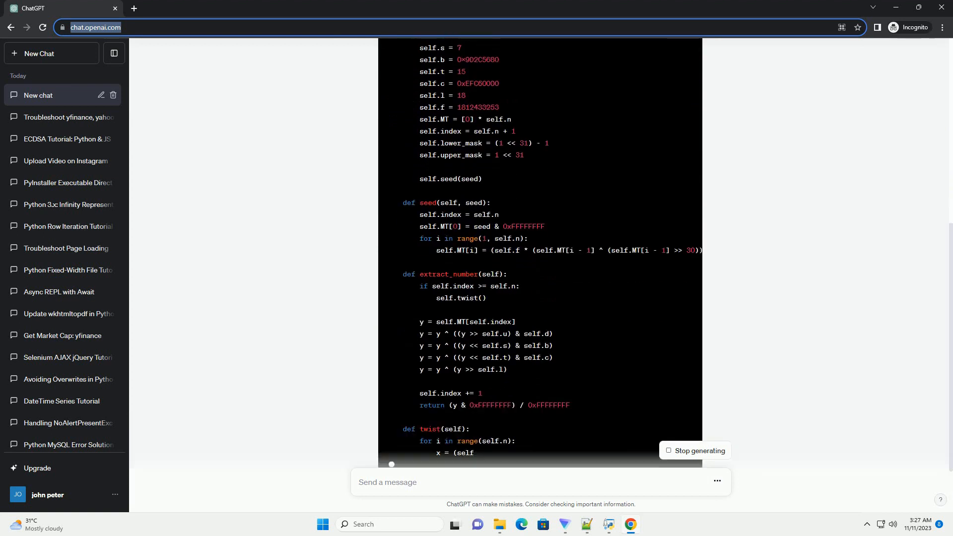
scroll(down, 3)
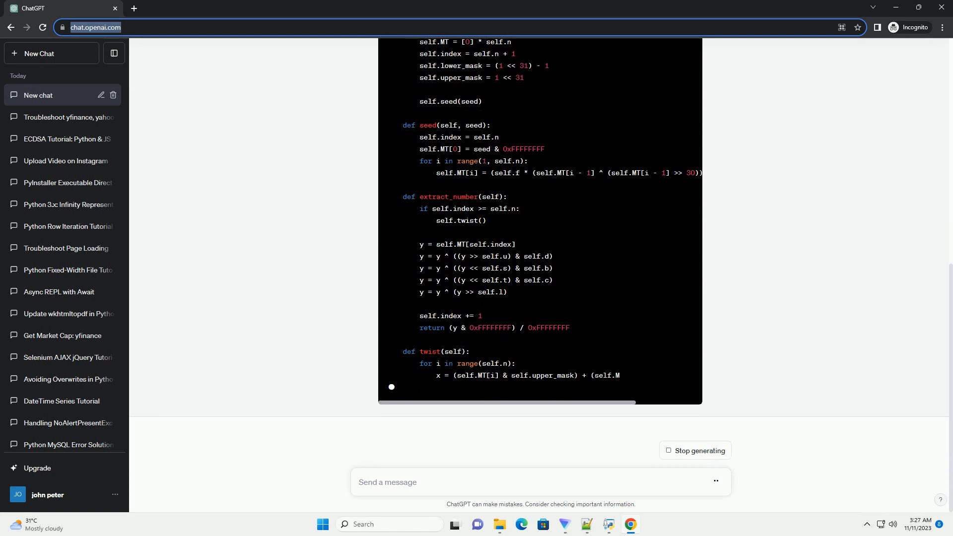